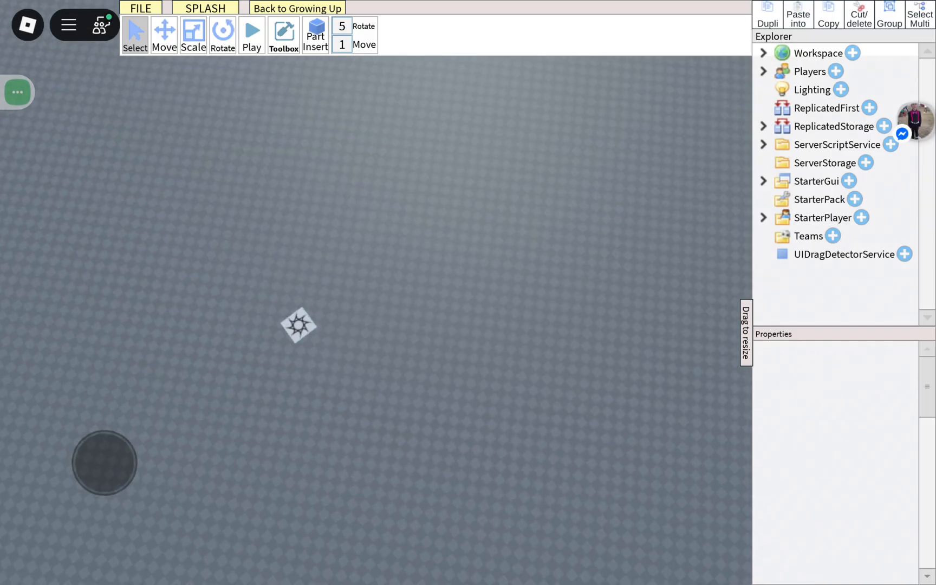
Step: Expand StarterGui and ScreenGui to confirm the LocalScript, then start a play test
left_click(763, 181)
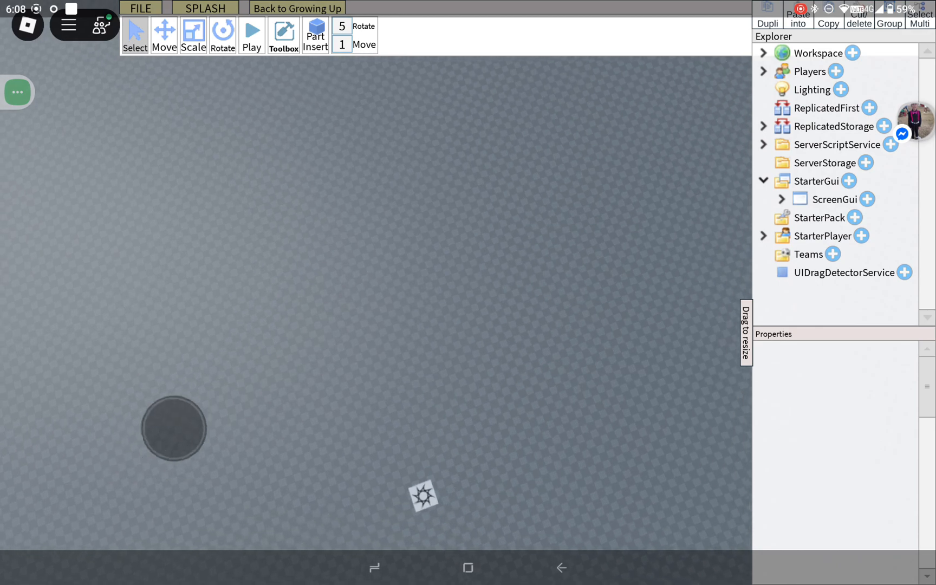
left_click(817, 181)
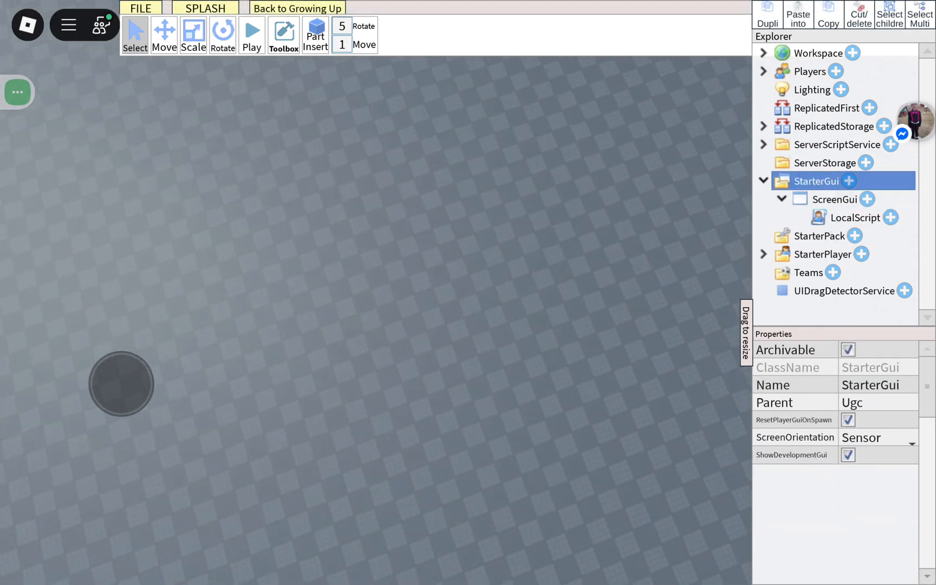
left_click(251, 28)
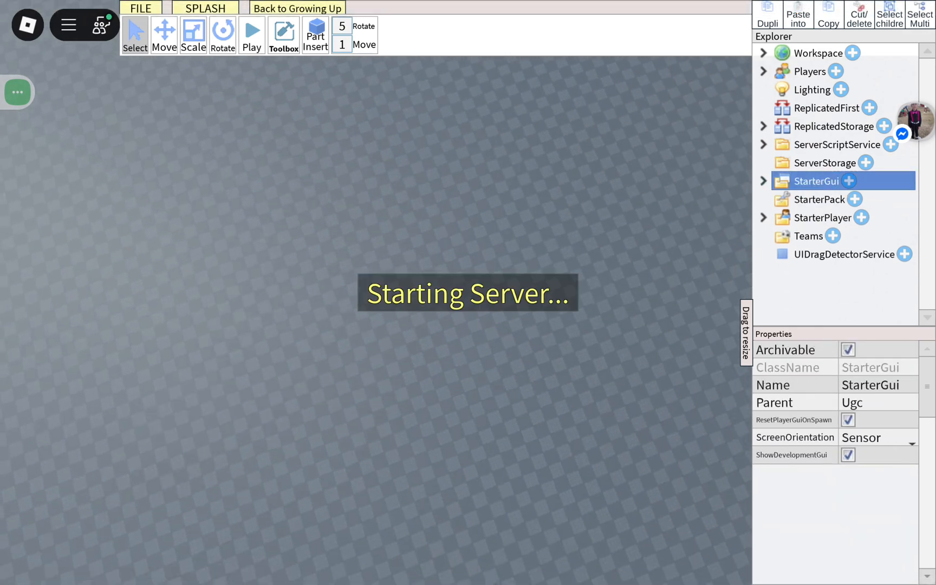
Step: Watch the Admin Panel load, dismiss the Output log and stop the test run
left_click(251, 31)
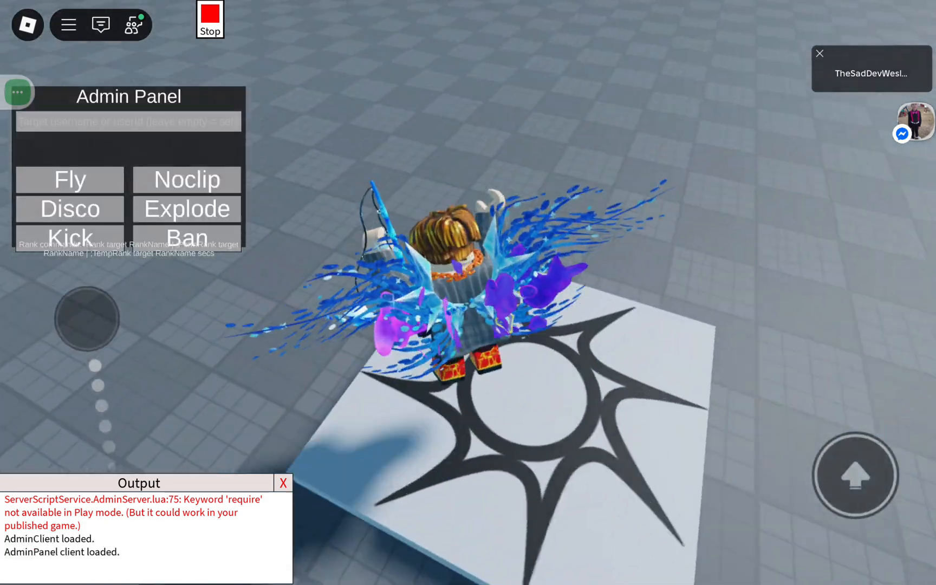
left_click(283, 483)
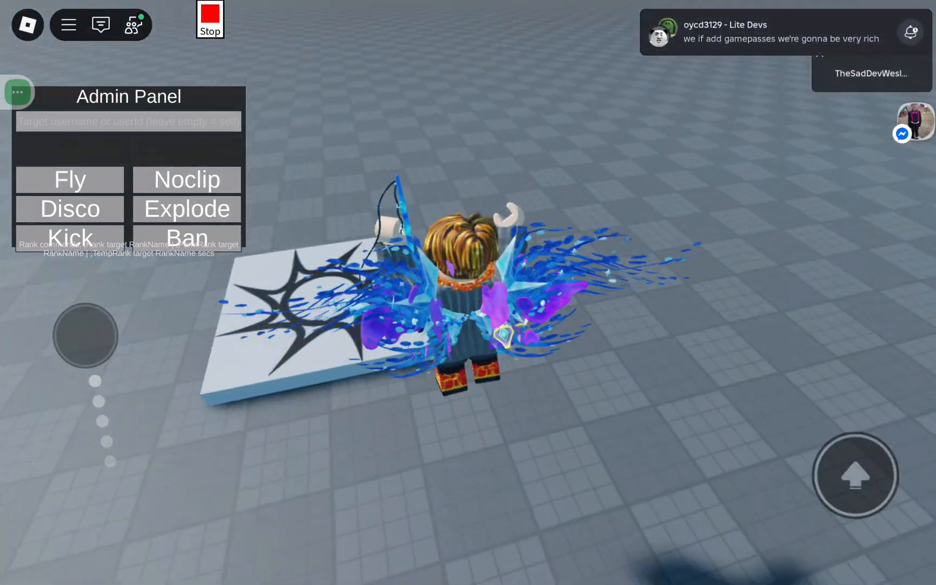
left_click(209, 19)
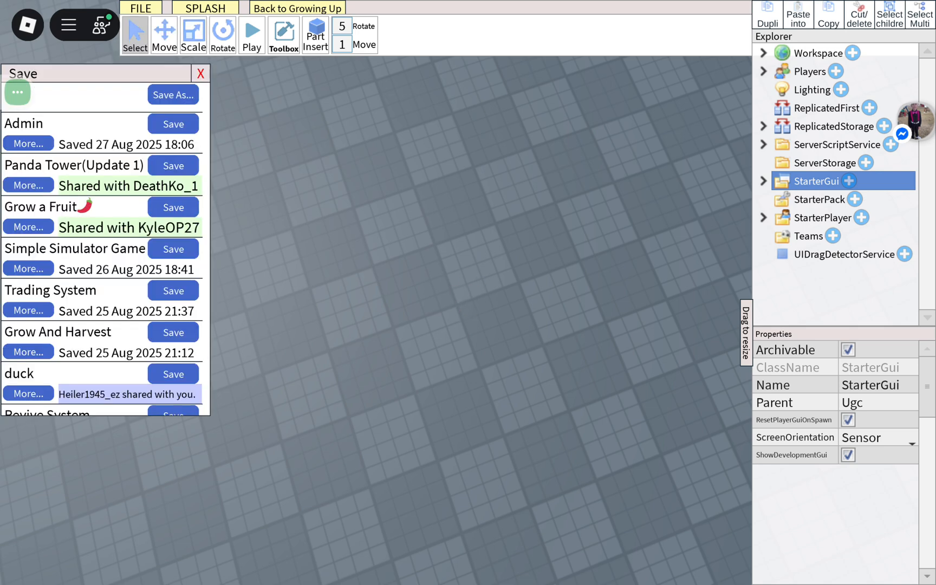
Step: Save over the existing Admin game with Publish kept on
left_click(172, 124)
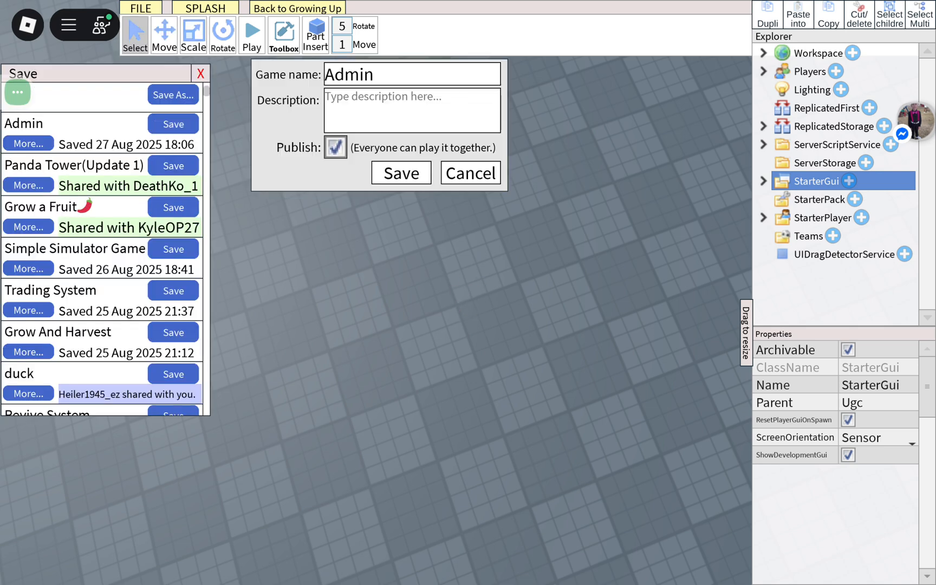
left_click(401, 174)
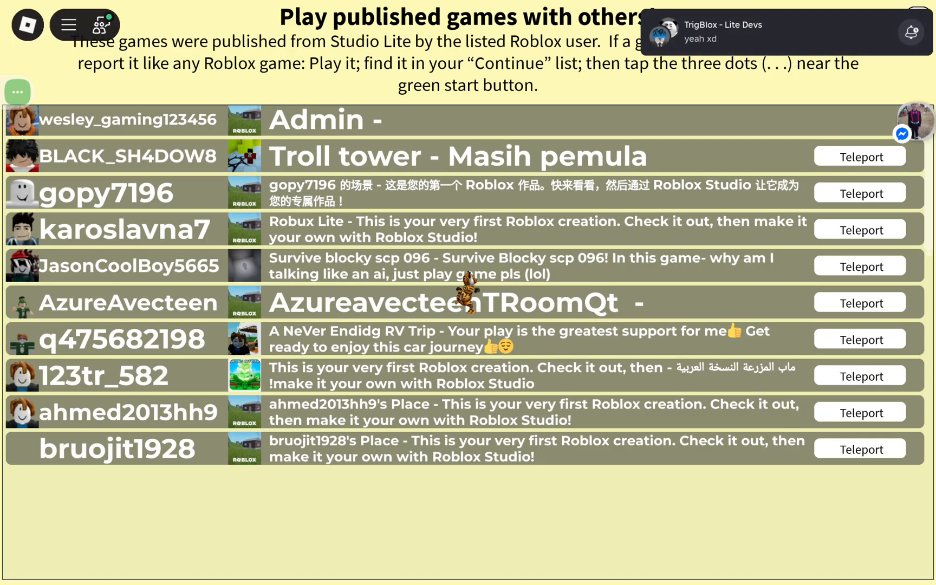
Step: Scroll the published games list to reach and join the Admin game
scroll("down", 3)
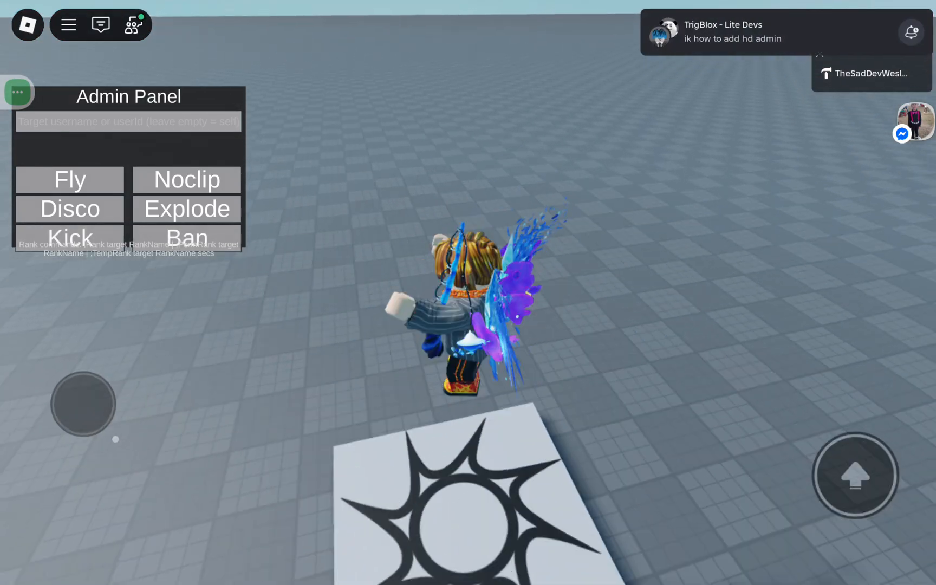
Step: Toggle Fly and then Noclip for the player from the Admin Panel
left_click(69, 179)
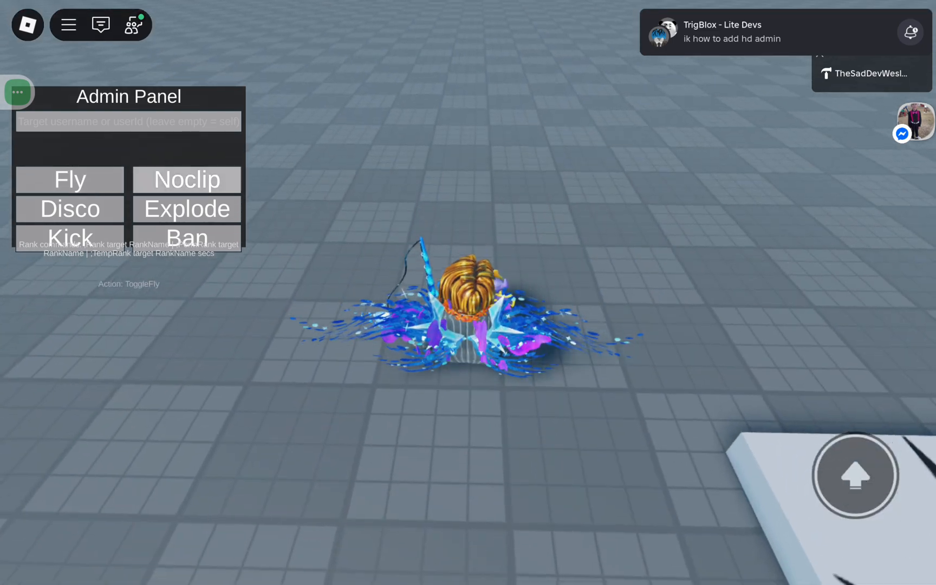
left_click(185, 179)
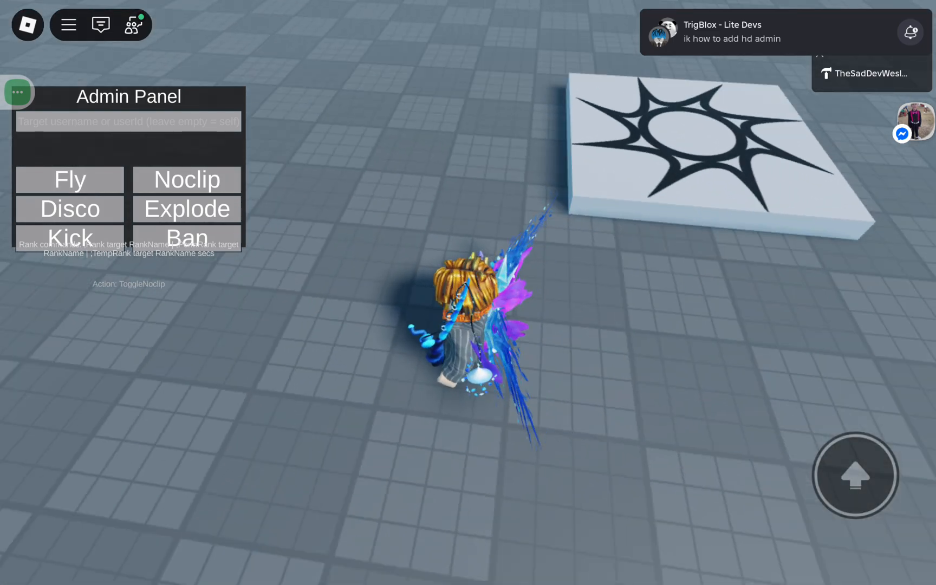
Step: Reply in chat with 'I jUst Made admin'
left_click(133, 25)
type("Bro")
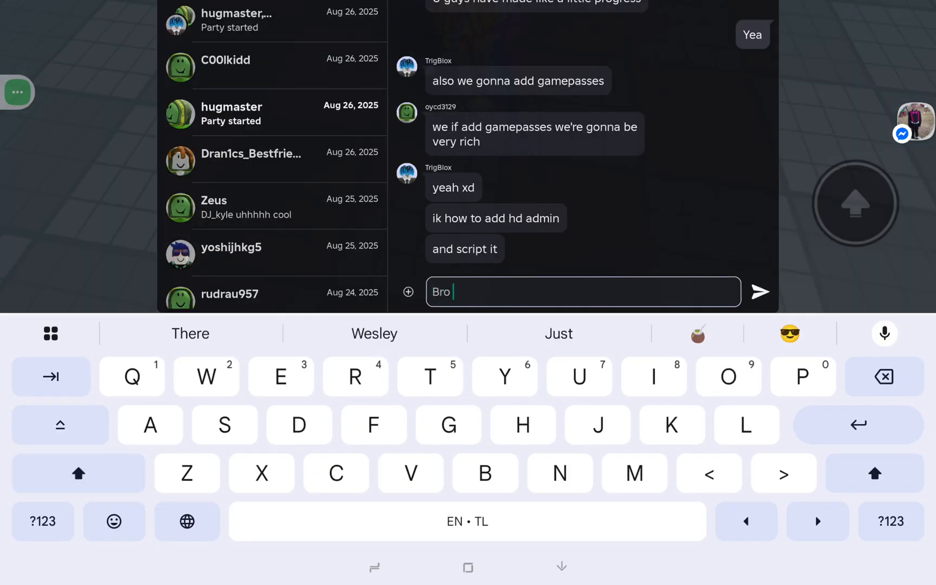
type("I jUst M")
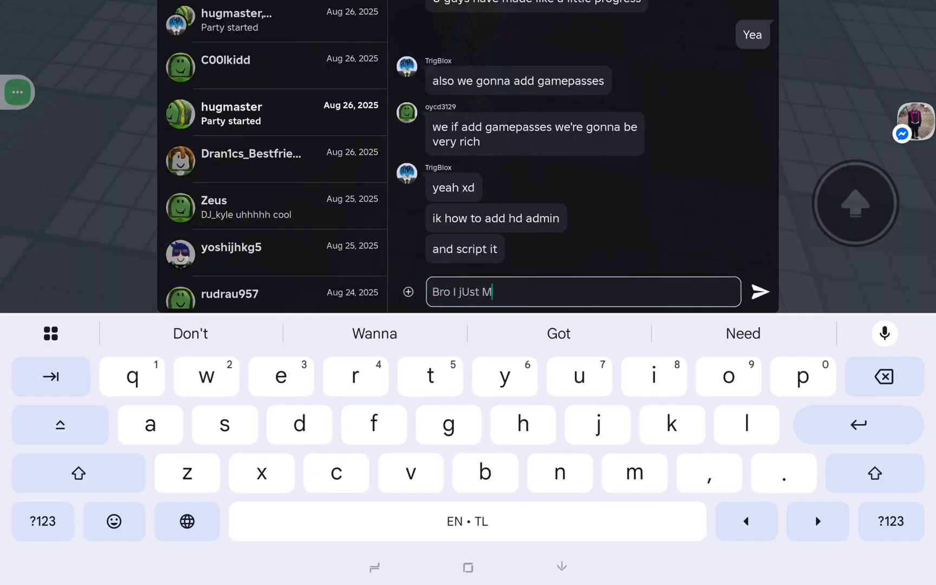
type("ade admin")
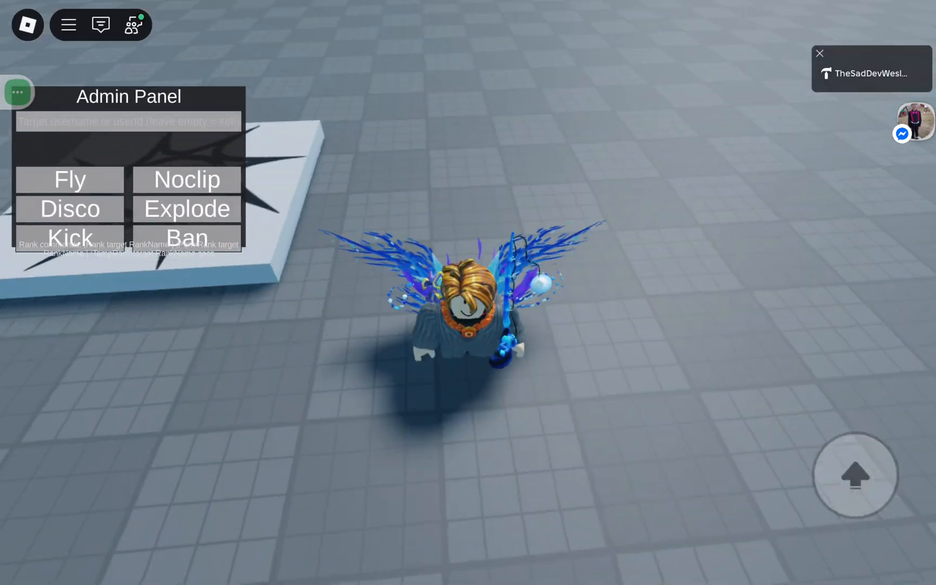
Step: Turn on the Disco effect and make the player Explode
left_click(69, 178)
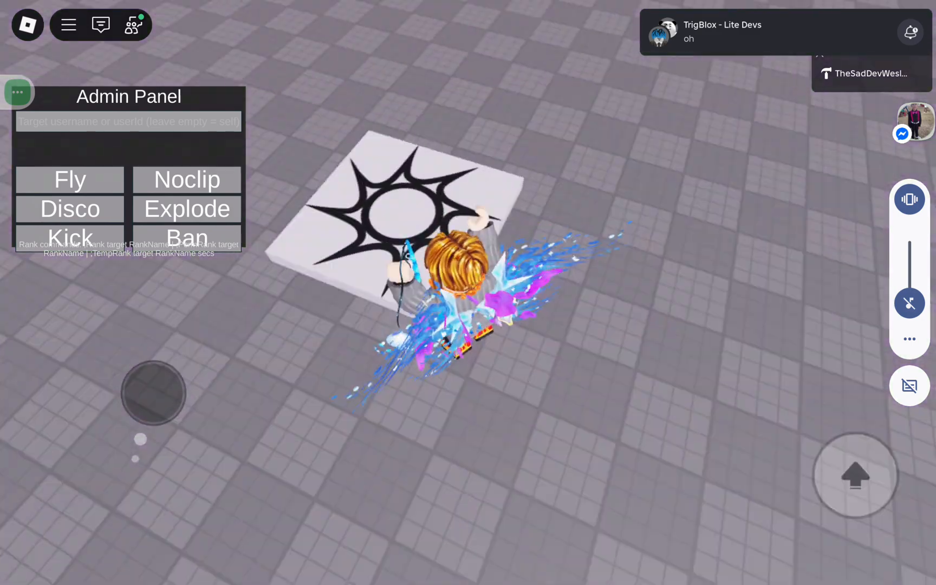
left_click(186, 209)
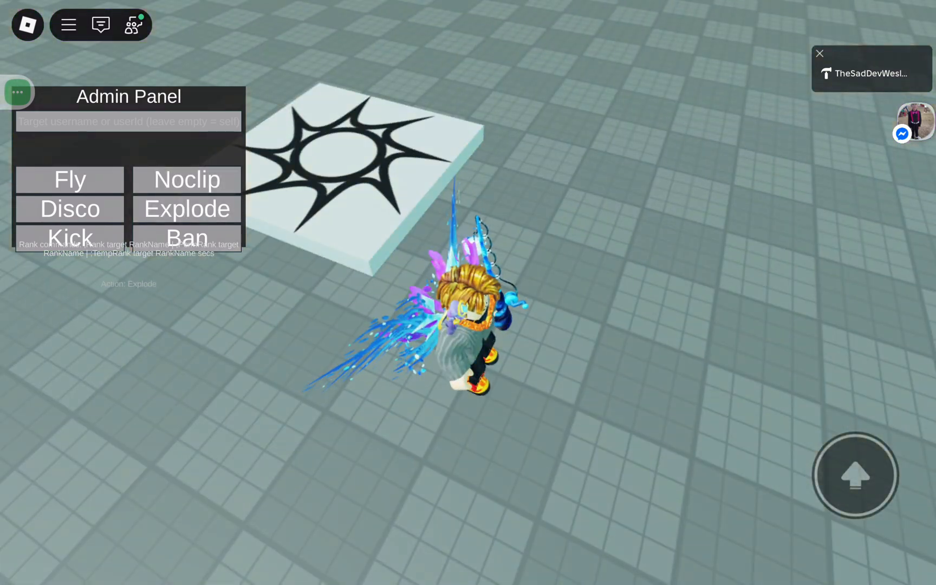
left_click(187, 208)
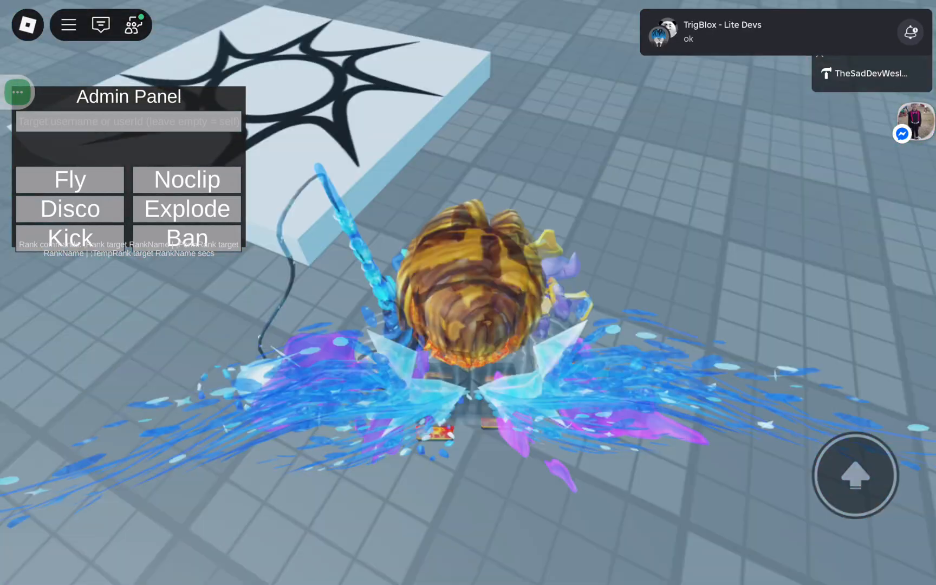
Step: Enter ;kick as the target and kick the player from the game
left_click(128, 121)
type(";kick")
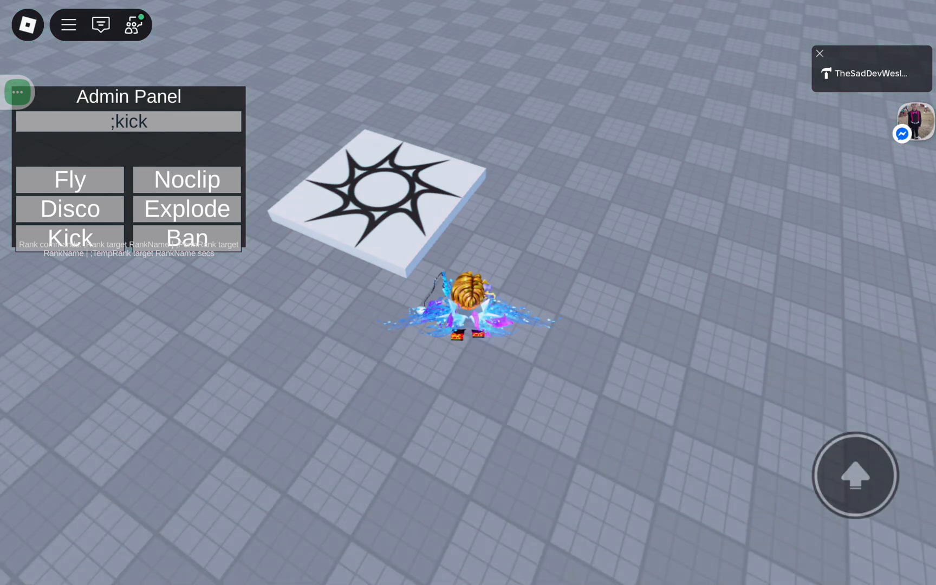
left_click(70, 237)
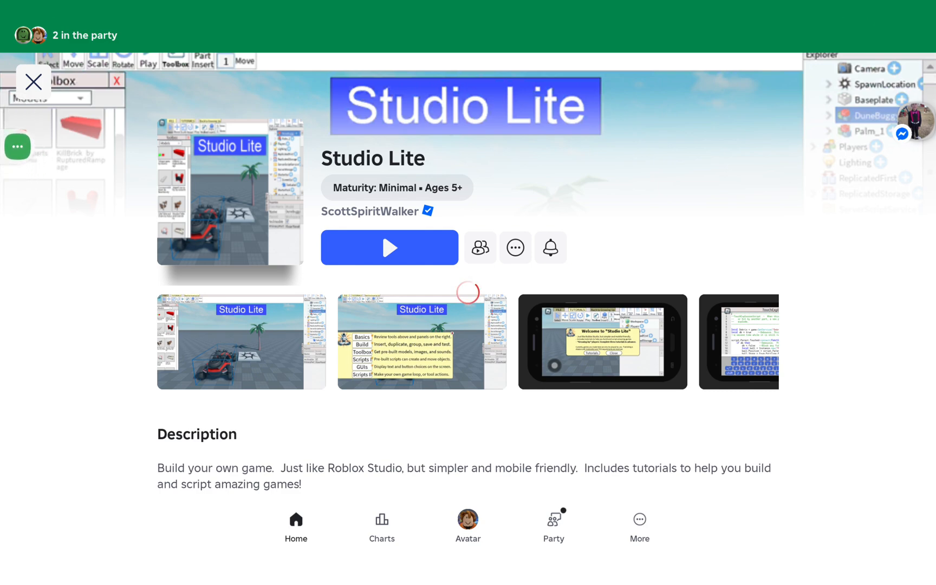
Step: Relaunch Studio Lite from its Roblox game page
left_click(389, 247)
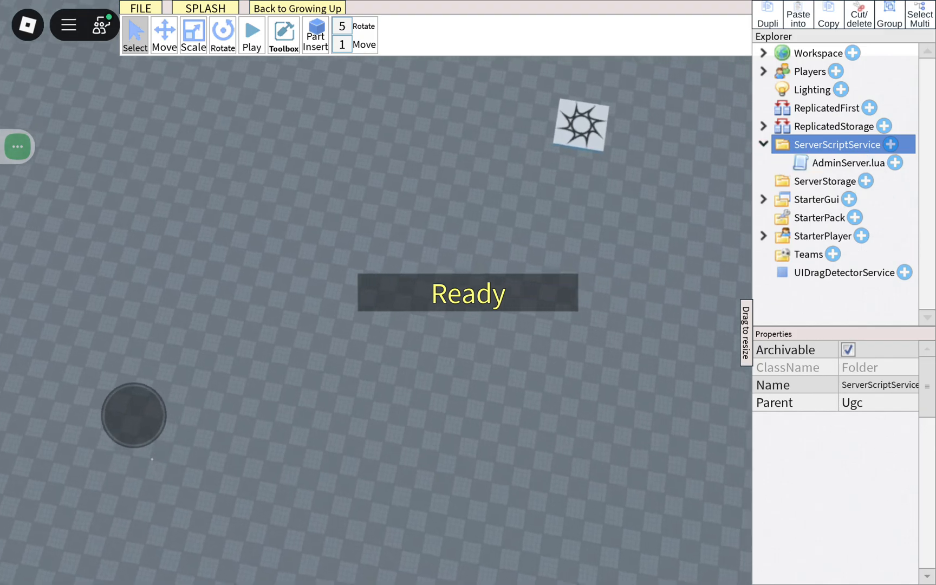
Step: Expand ServerScriptService and StarterGui > ScreenGui and select the LocalScript
double_click(847, 162)
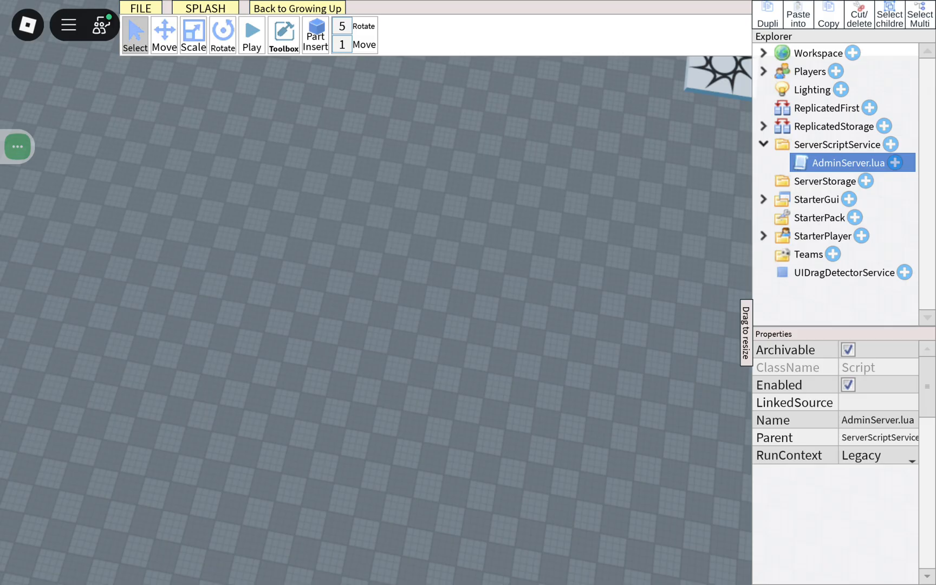
left_click(835, 217)
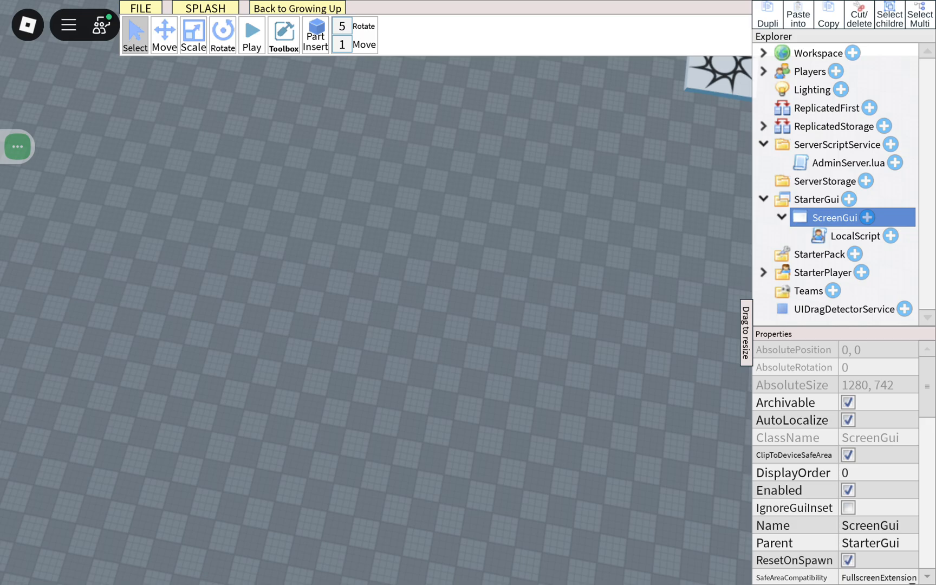
double_click(854, 236)
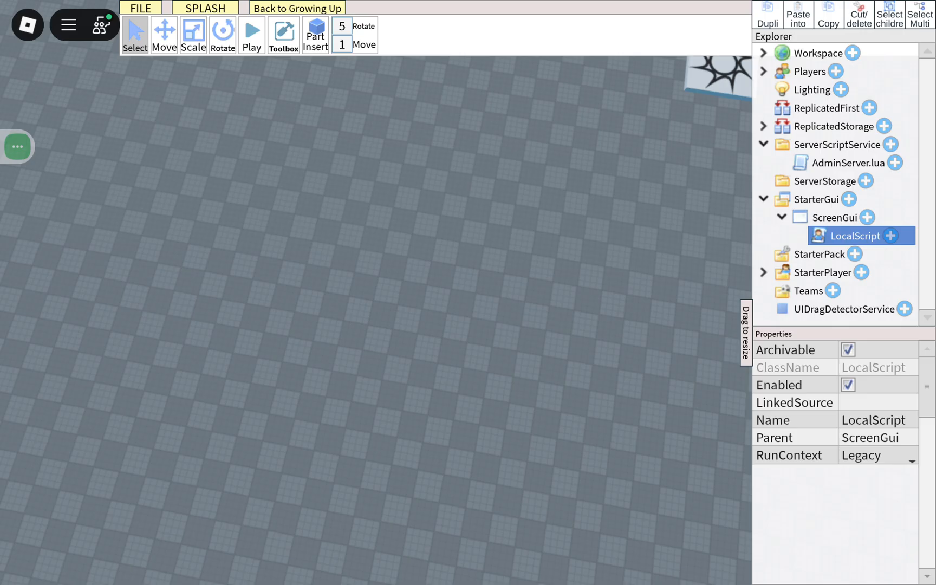
Step: Rename the LocalScript's Name property to AdminPanel.lua
left_click(878, 419)
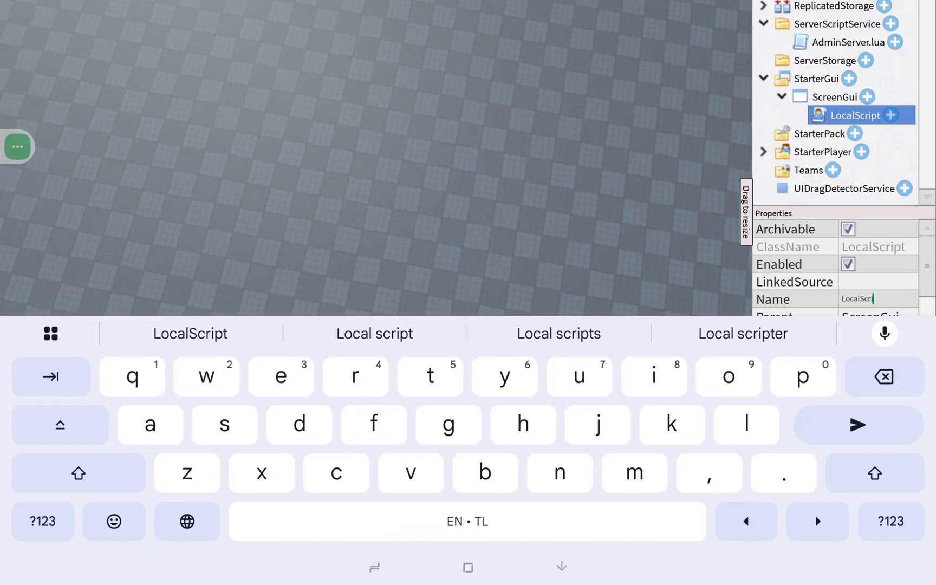
type("Admin panel")
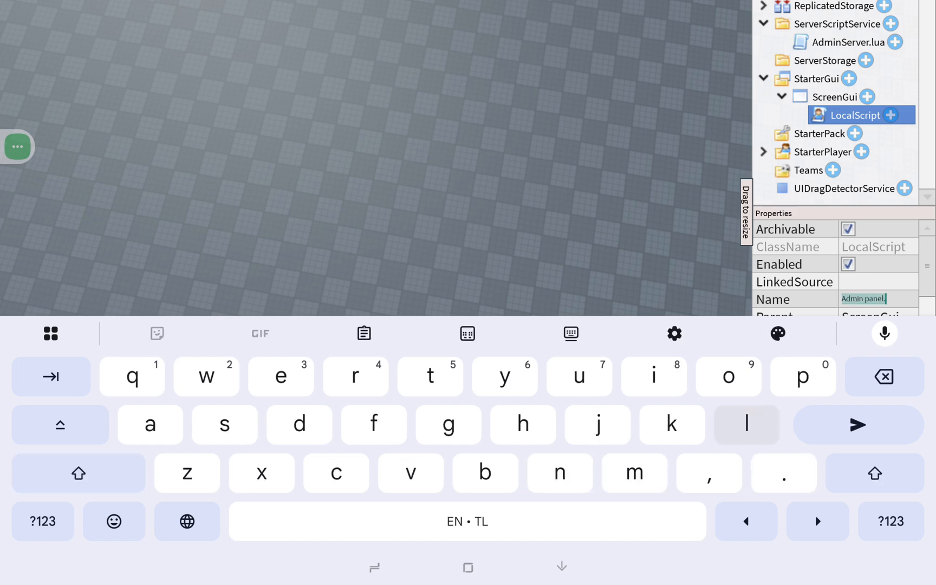
type(".lua")
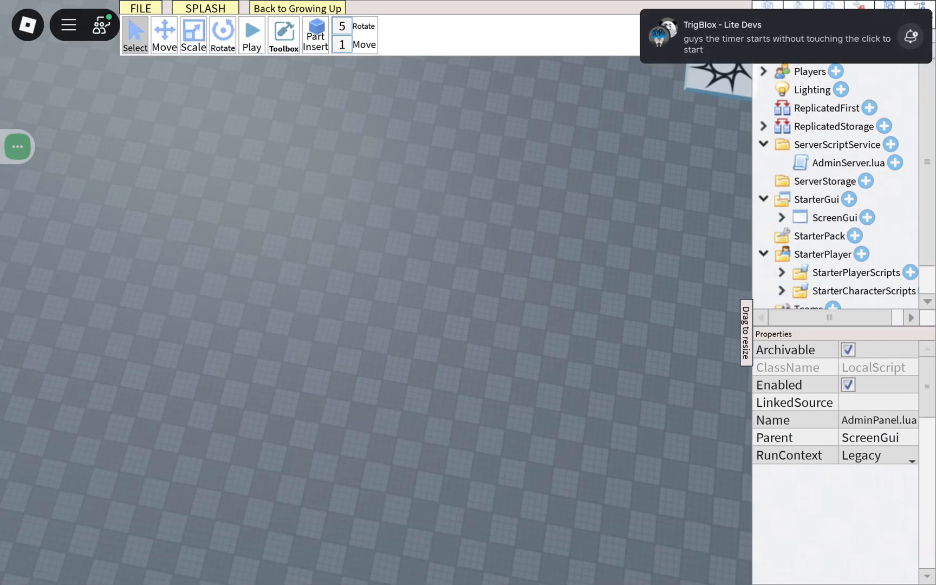
left_click(782, 272)
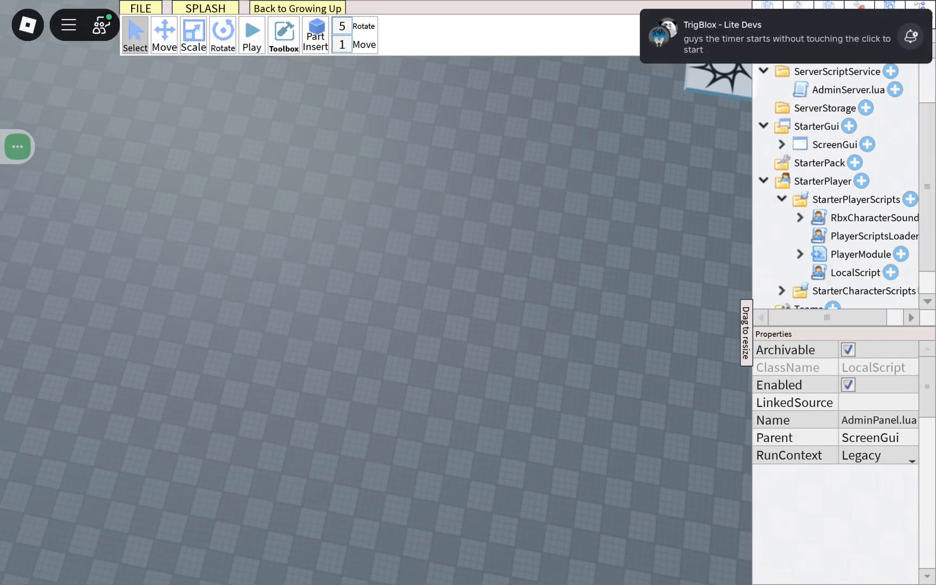
double_click(856, 272)
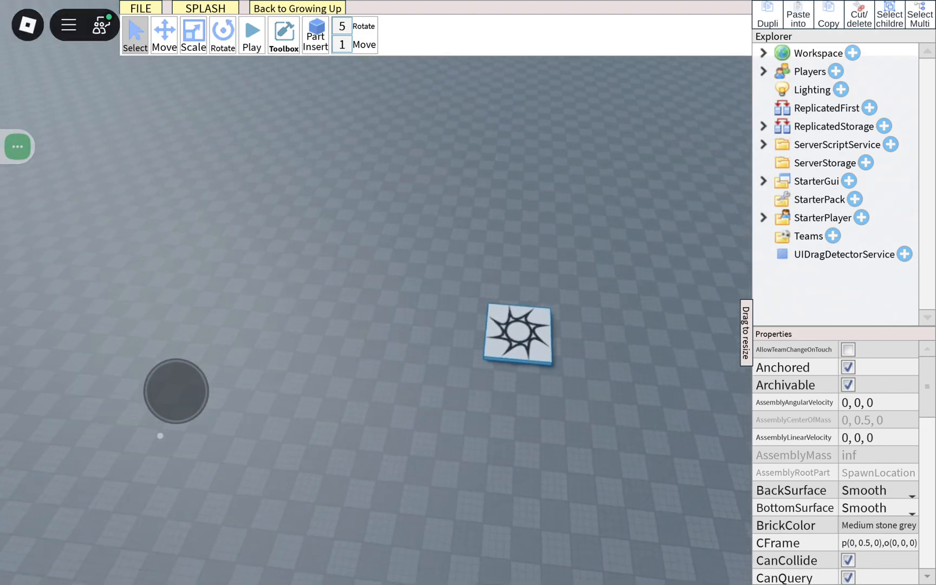
scroll("down", 3)
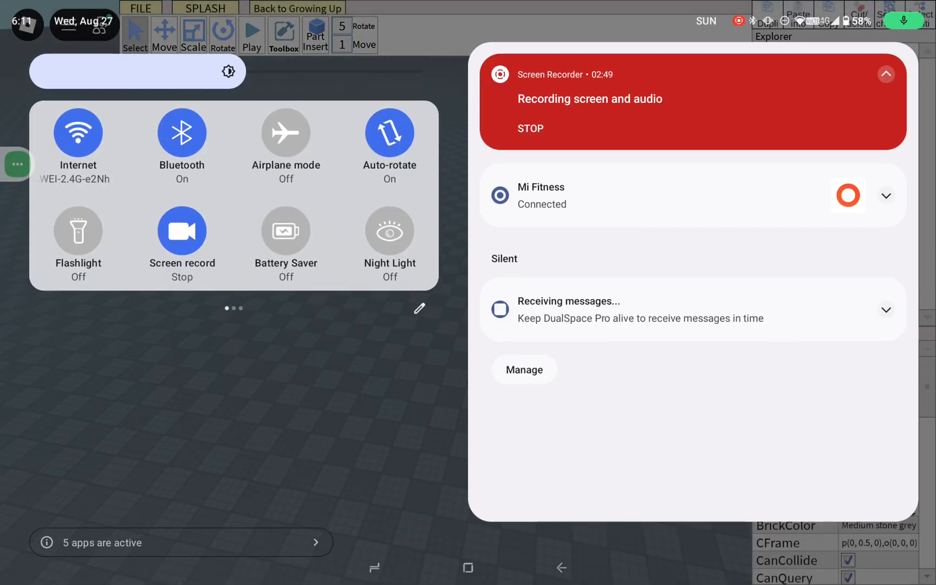